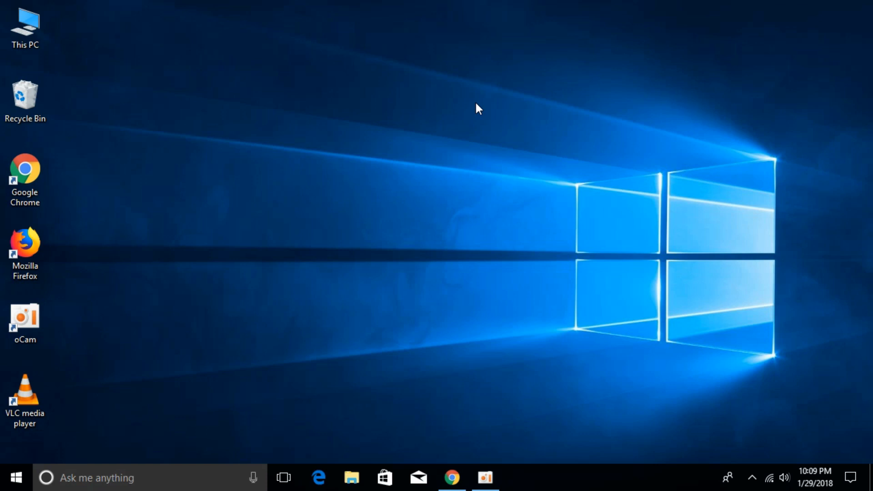
Run netstat -anb in an ordinary Command Prompt, getting the 'requires elevation' error
{"action": "left_click", "coordinate": [14, 476]}
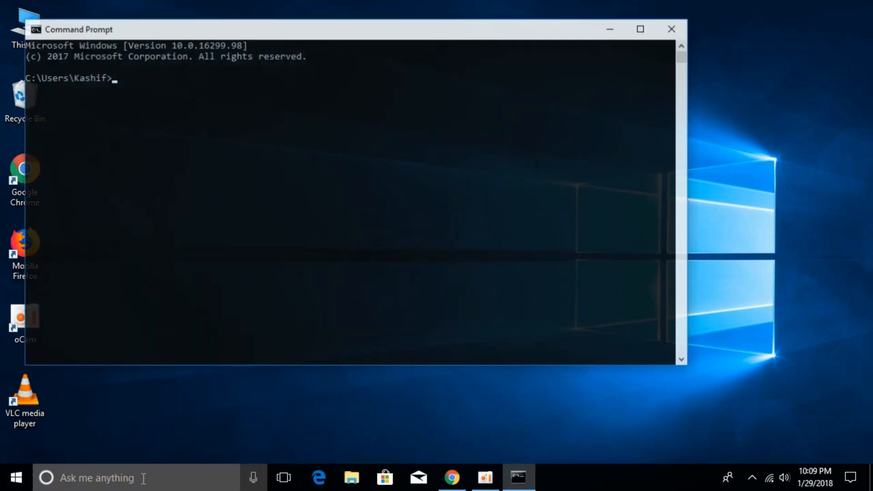
{"action": "type", "text": "n"}
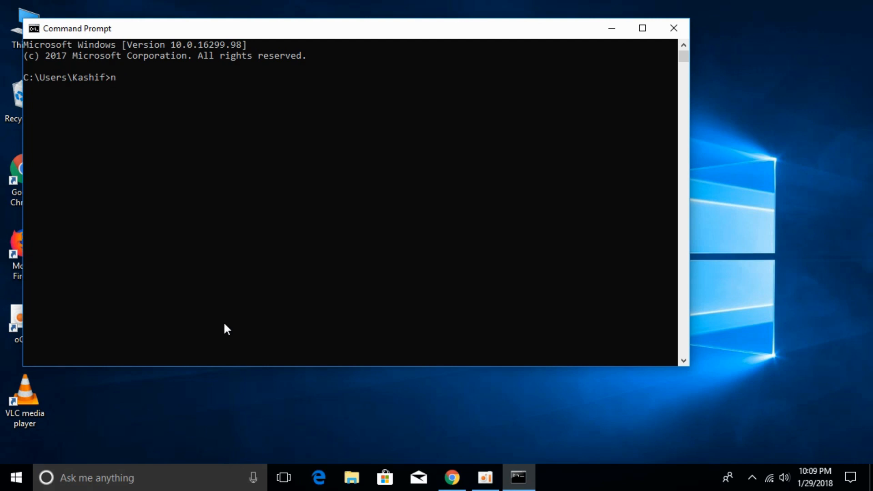
{"action": "type", "text": "etst"}
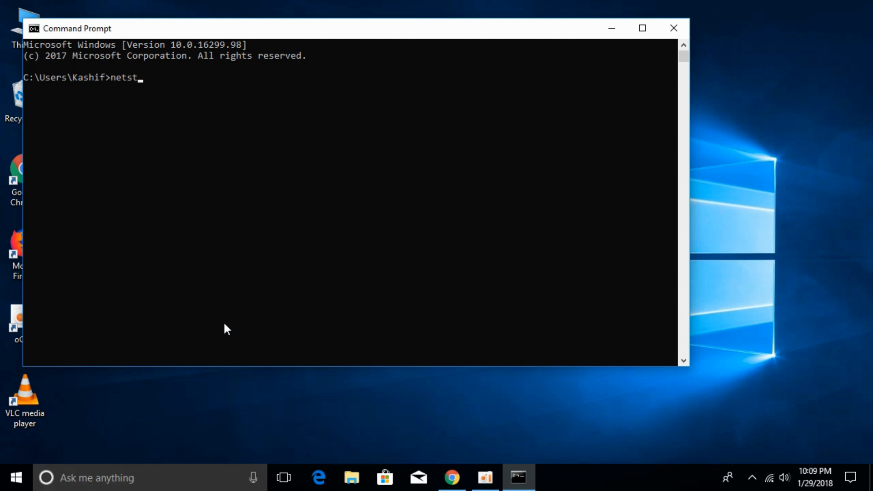
{"action": "type", "text": "at -"}
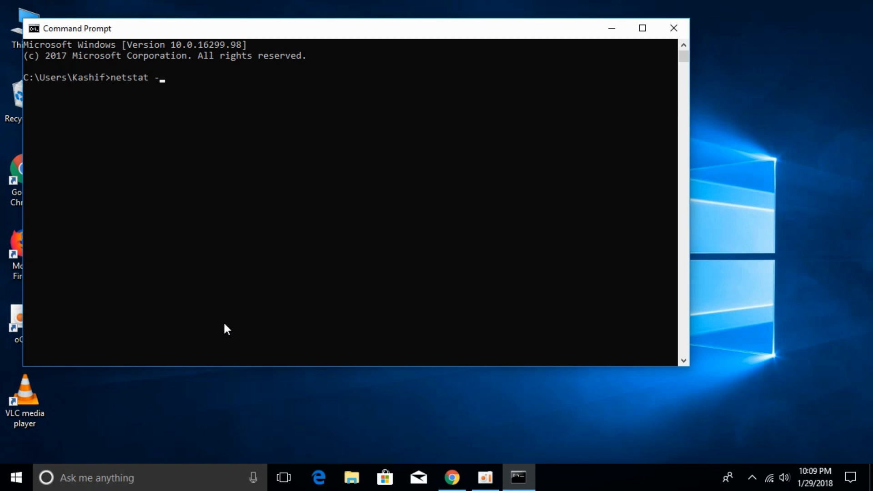
{"action": "type", "text": "anb"}
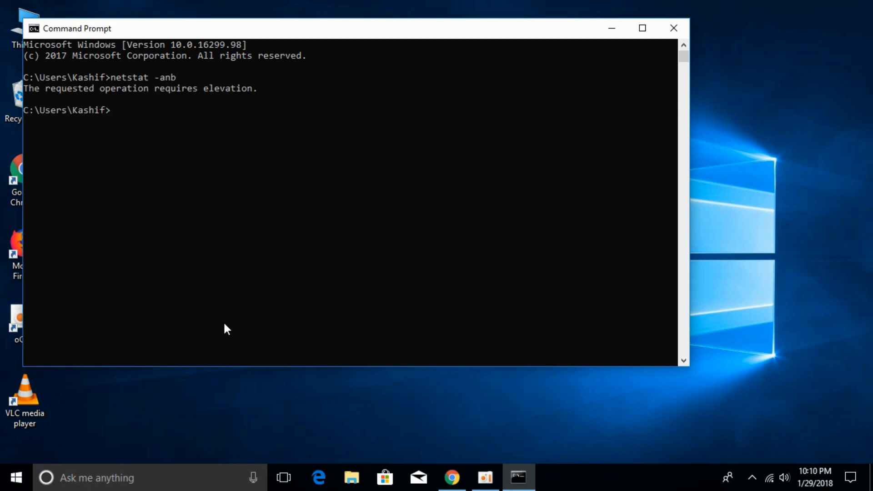
{"action": "mouse_move", "coordinate": [697, 24]}
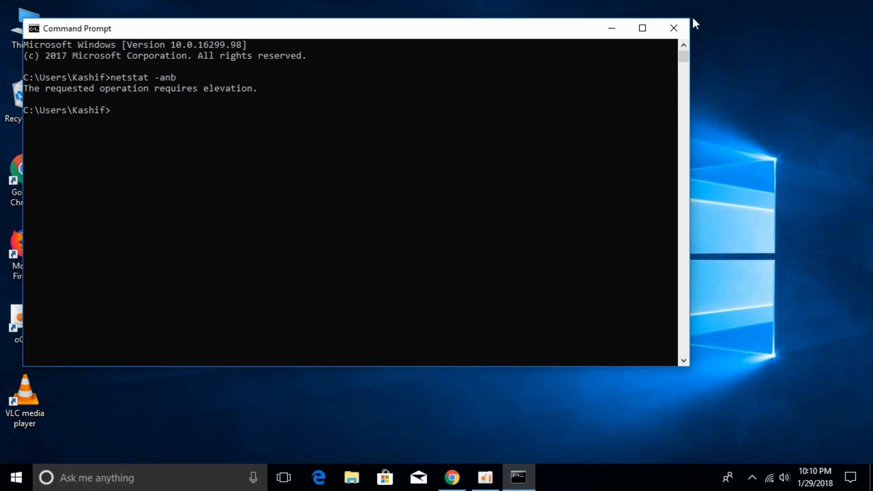
Close the ordinary prompt and search Start for cmd to launch Command Prompt as administrator
{"action": "left_click", "coordinate": [673, 28]}
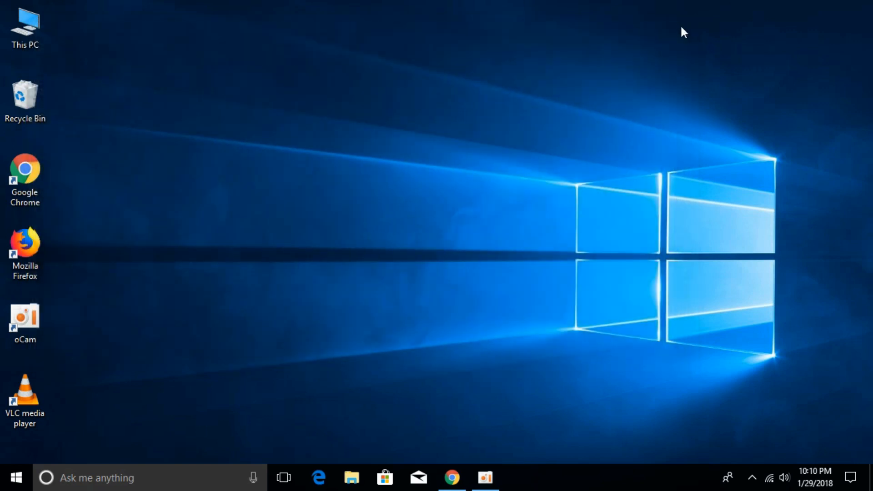
{"action": "left_click", "coordinate": [15, 475]}
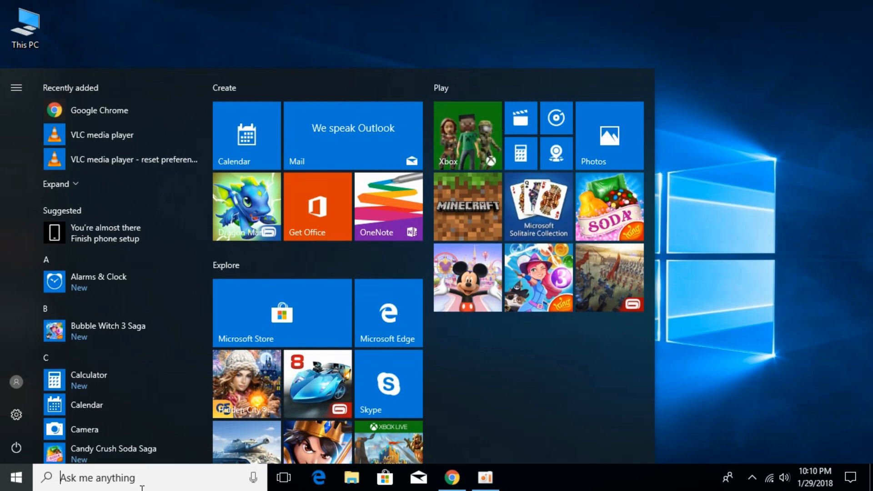
{"action": "type", "text": "cmd"}
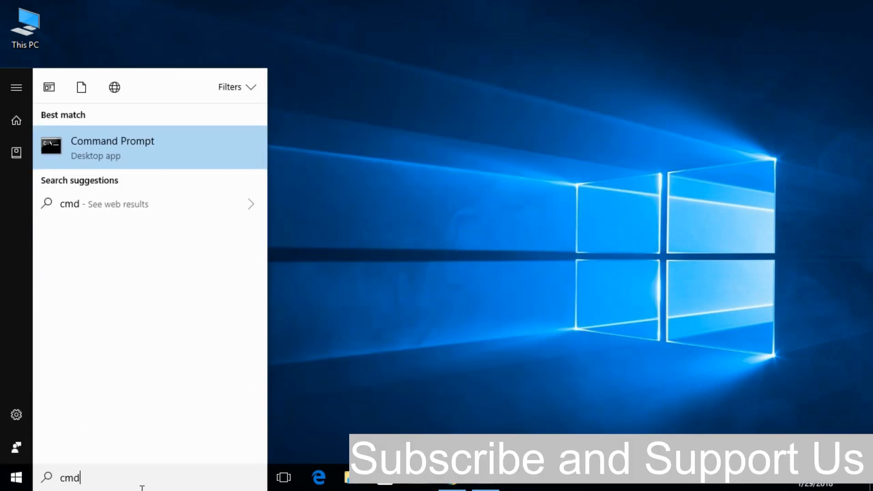
{"action": "right_click", "coordinate": [113, 145]}
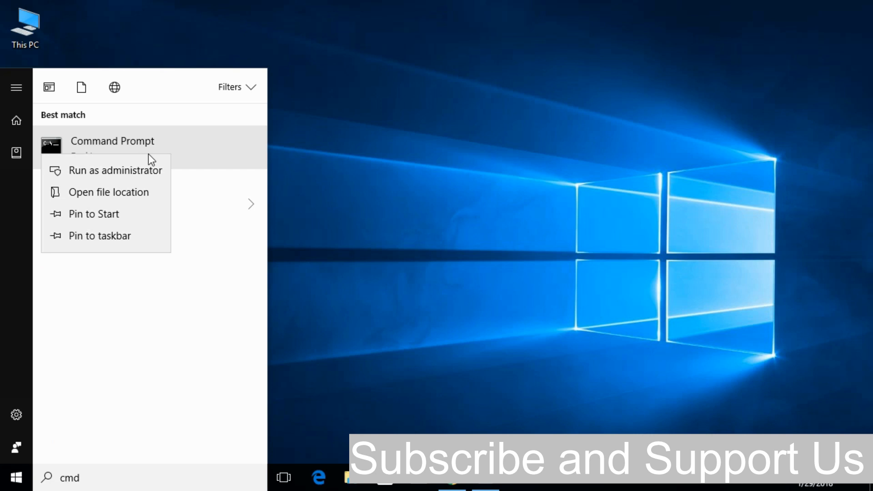
{"action": "mouse_move", "coordinate": [71, 179]}
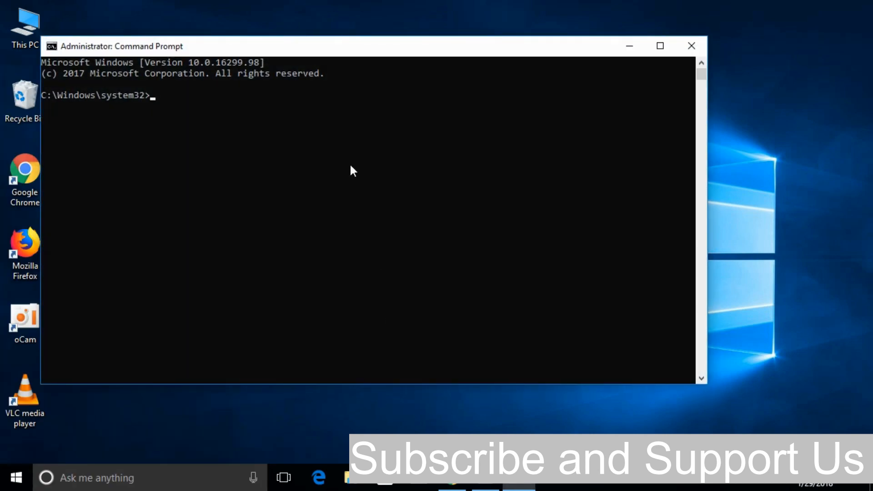
Enter 'netstat -an' at the Administrator Command Prompt without running it yet
{"action": "type", "text": "ne"}
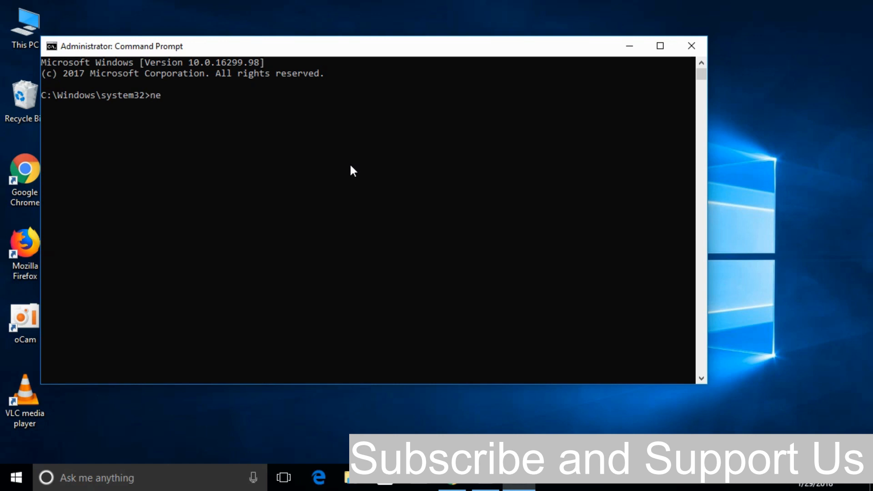
{"action": "type", "text": "ts"}
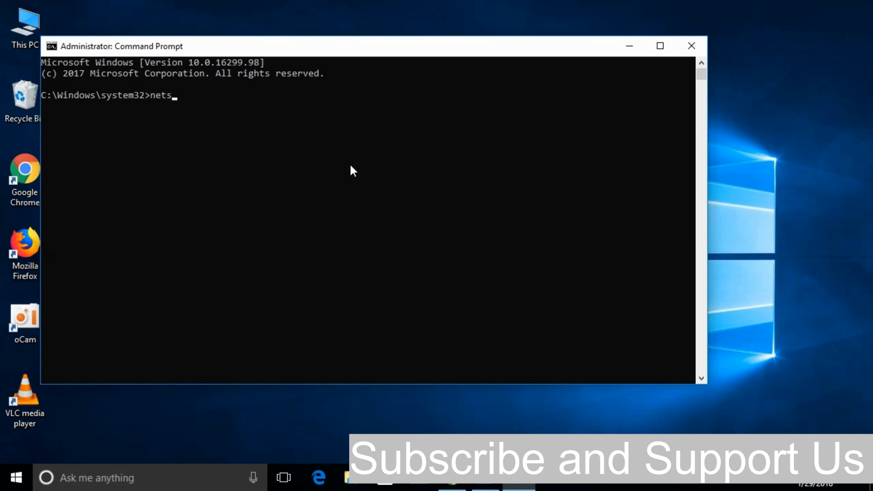
{"action": "type", "text": "tat"}
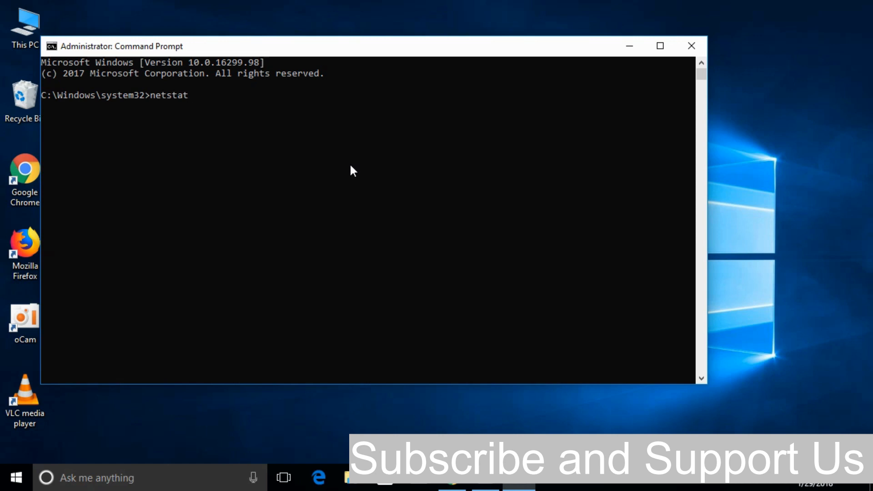
{"action": "type", "text": "-an"}
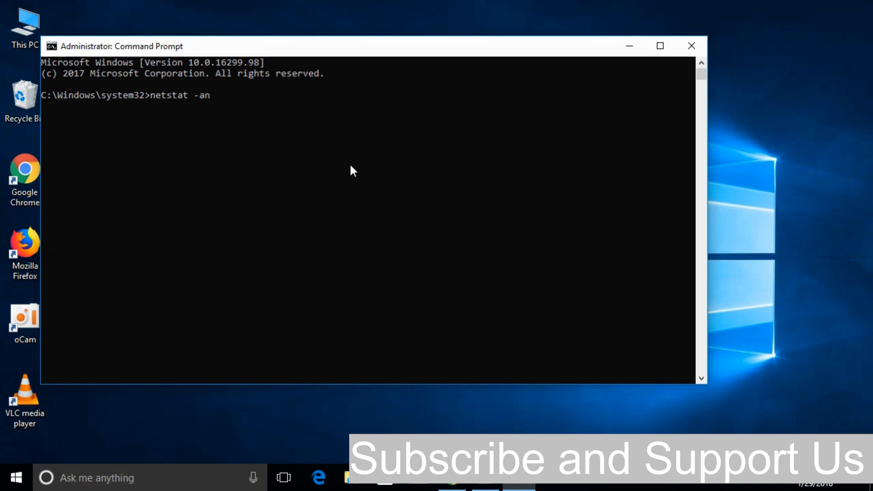